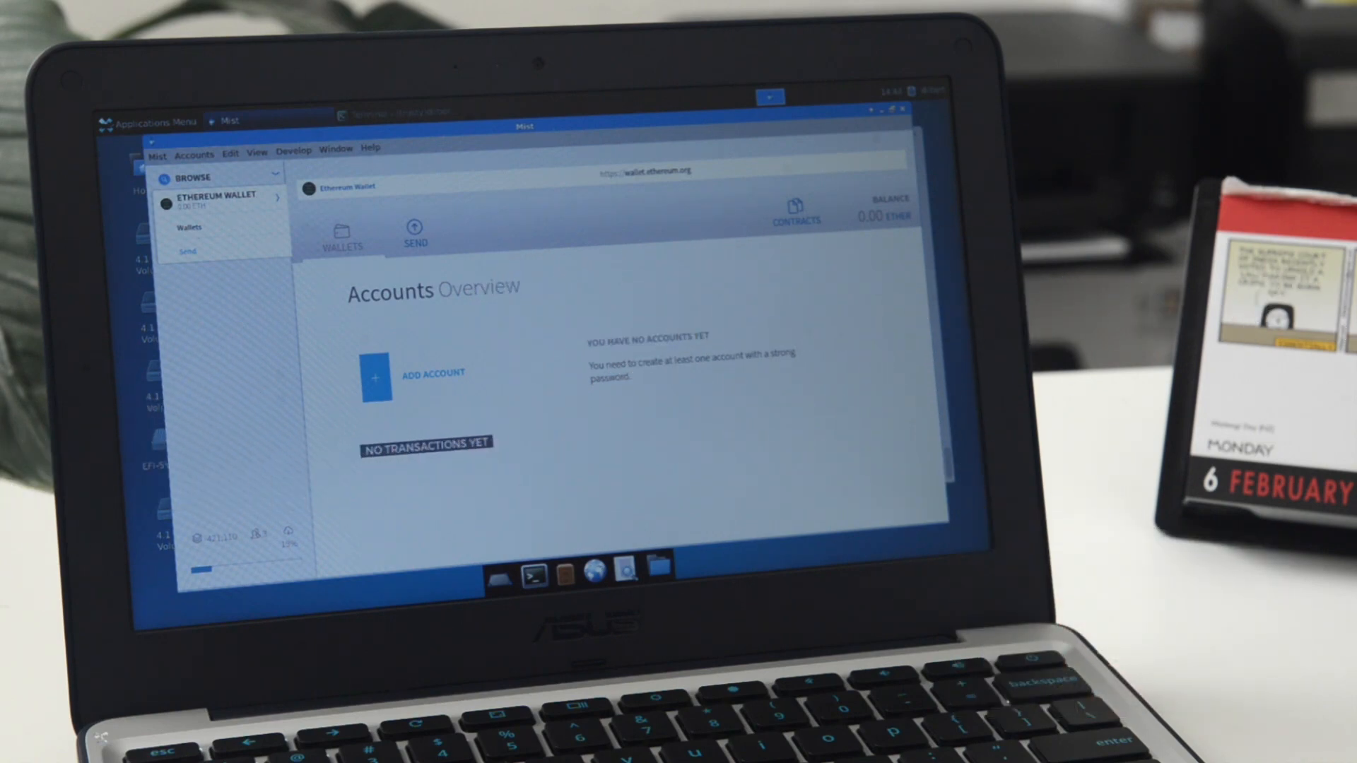
Step: Enable developer mode from the recovery screen with Ctrl+D and confirm
key(ctrl+d)
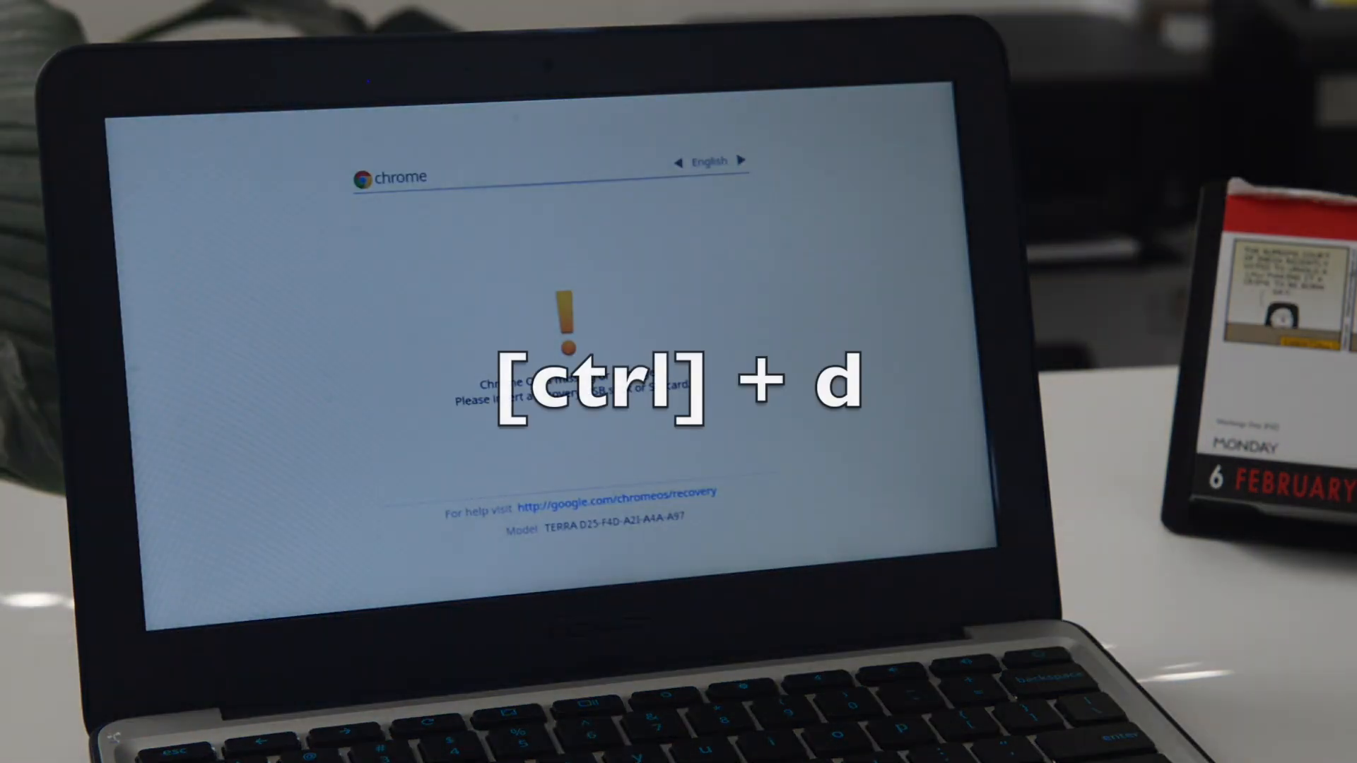
key(ctrl+d)
text(sudo sh ~/Downloads/crouton -t xfce -r trus)
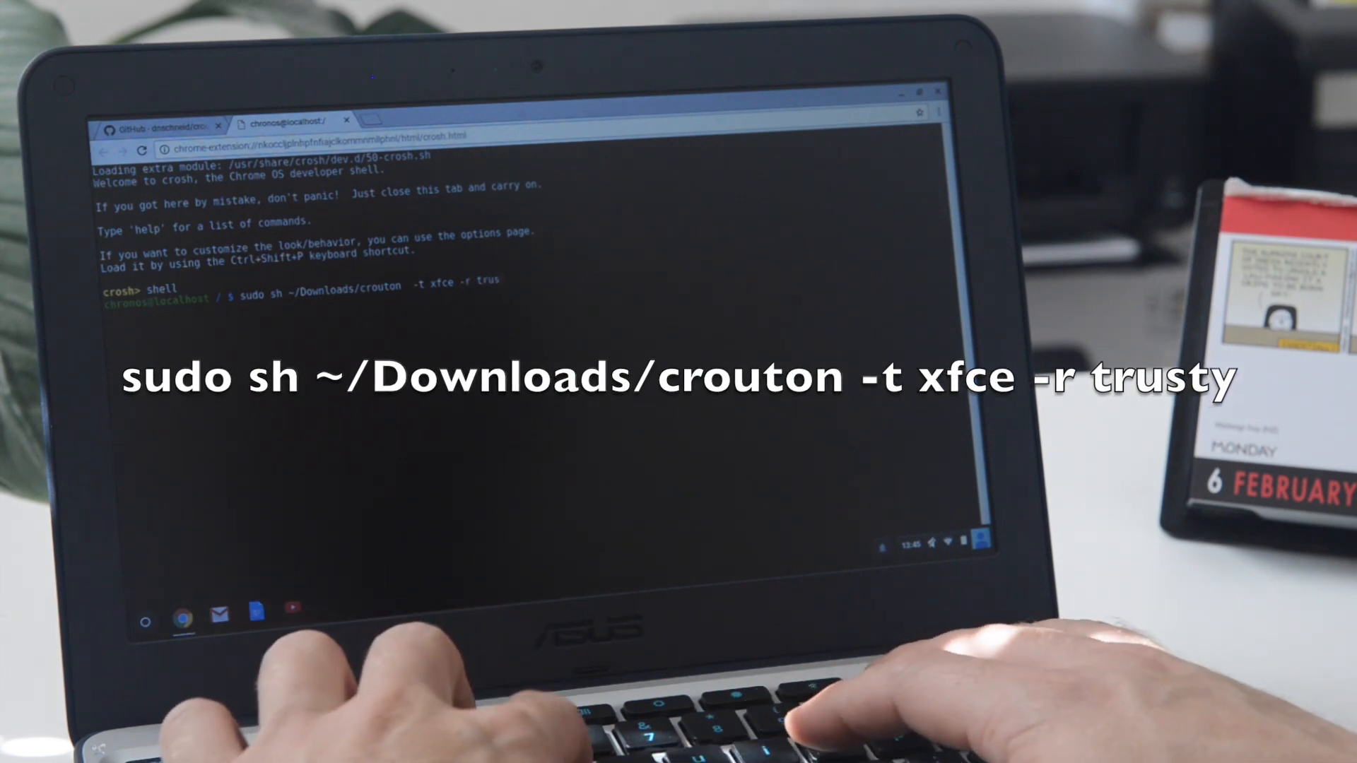
Step: Run sudo sh ~/Downloads/crouton -t xfce -r trusty to install the Trusty XFCE chroot
key(Return)
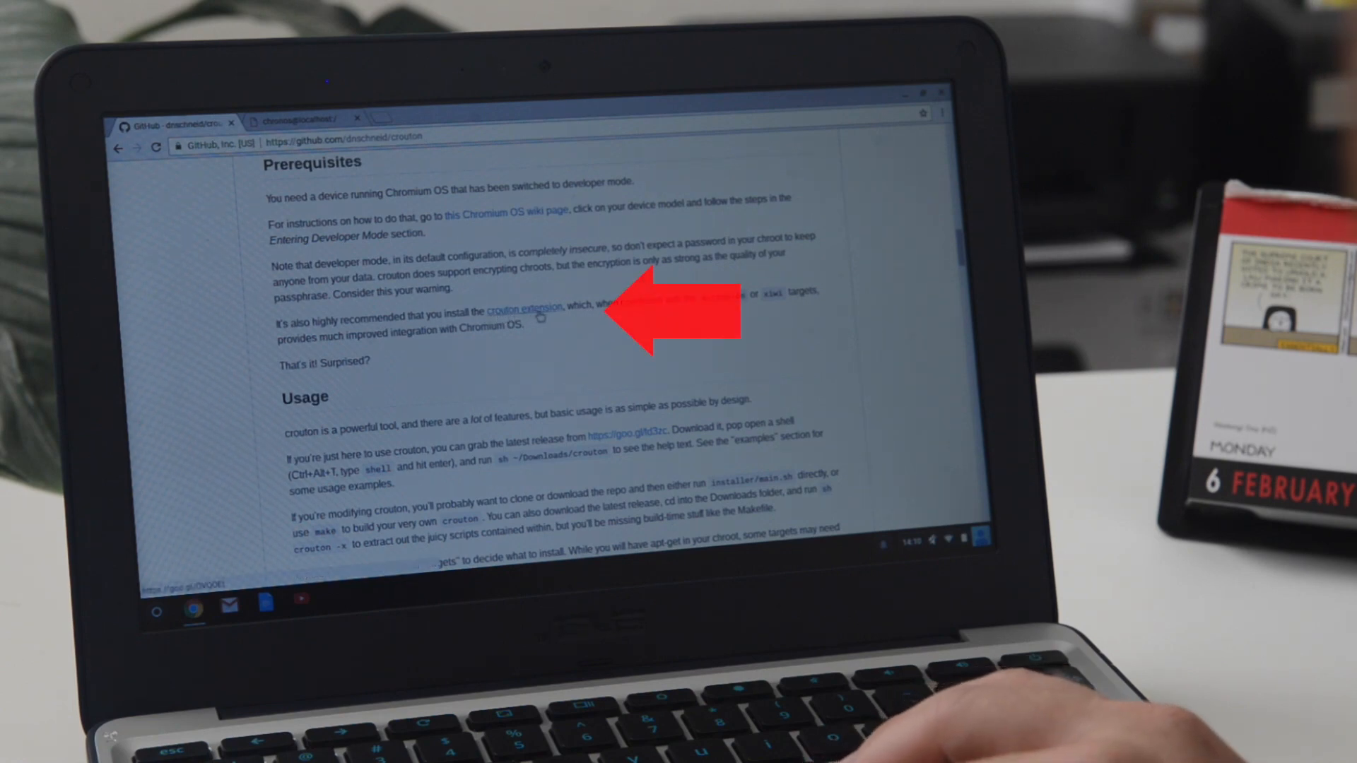
Step: Follow the 'crouton extension' link in the README Prerequisites to its store page
click(521, 311)
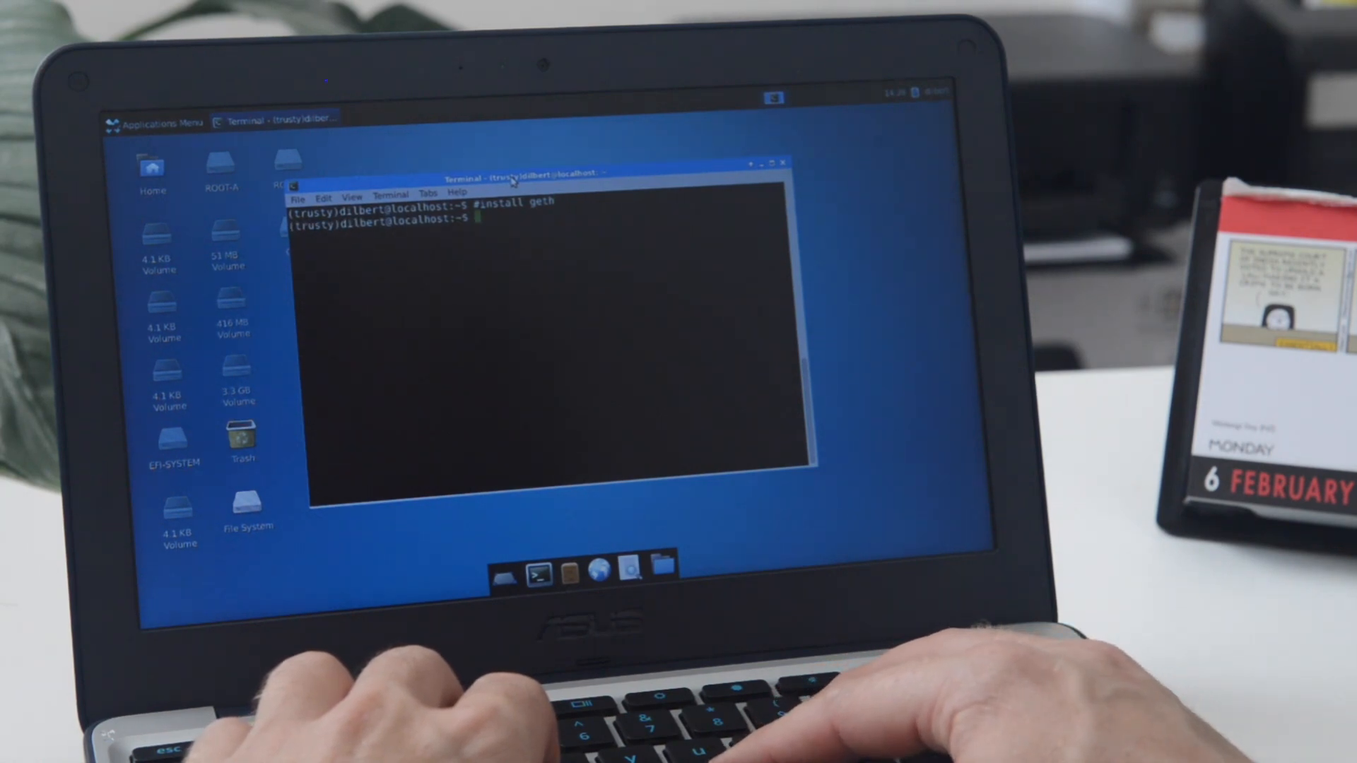
Step: Run the command to fetch the go-ethereum source and install geth in the chroot
key(Return)
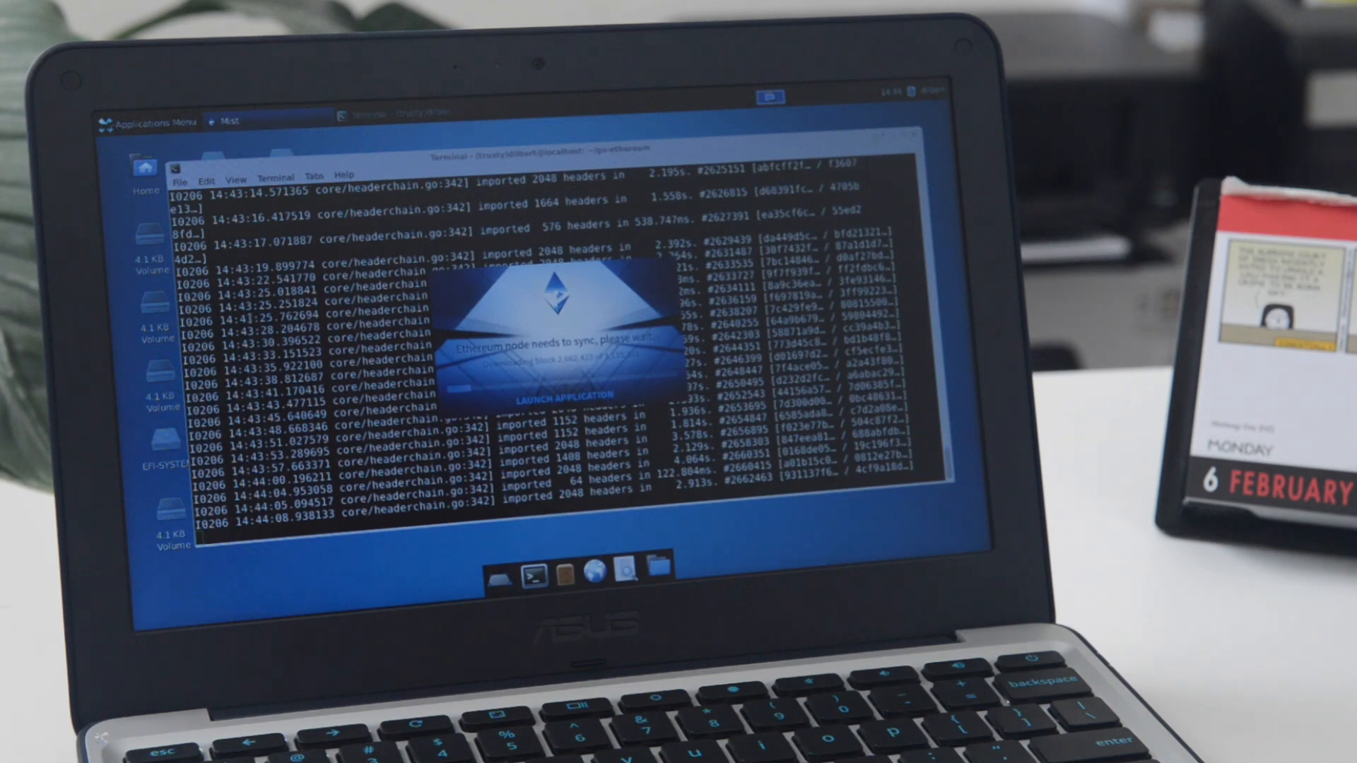
Step: Bring up the Ethereum Wallet Accounts Overview showing no accounts and 0.00 balance
click(563, 397)
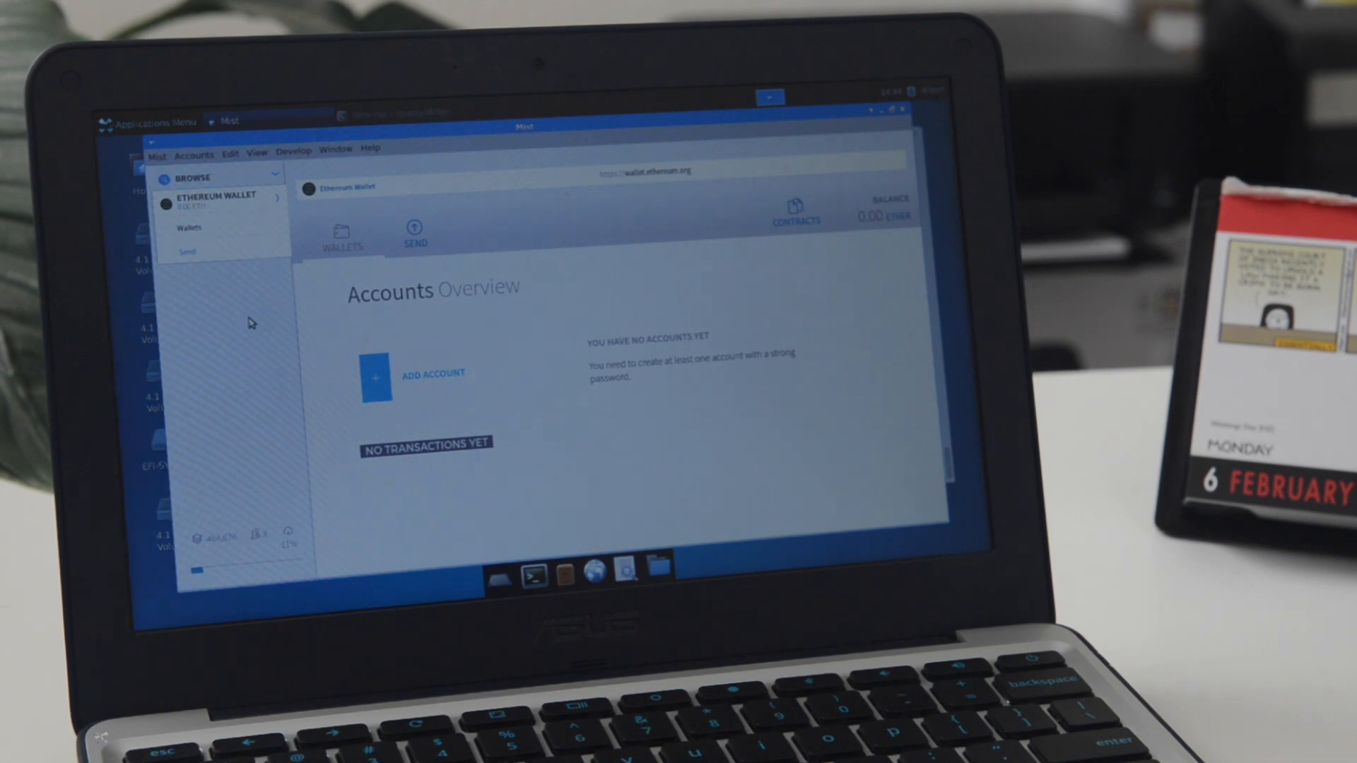